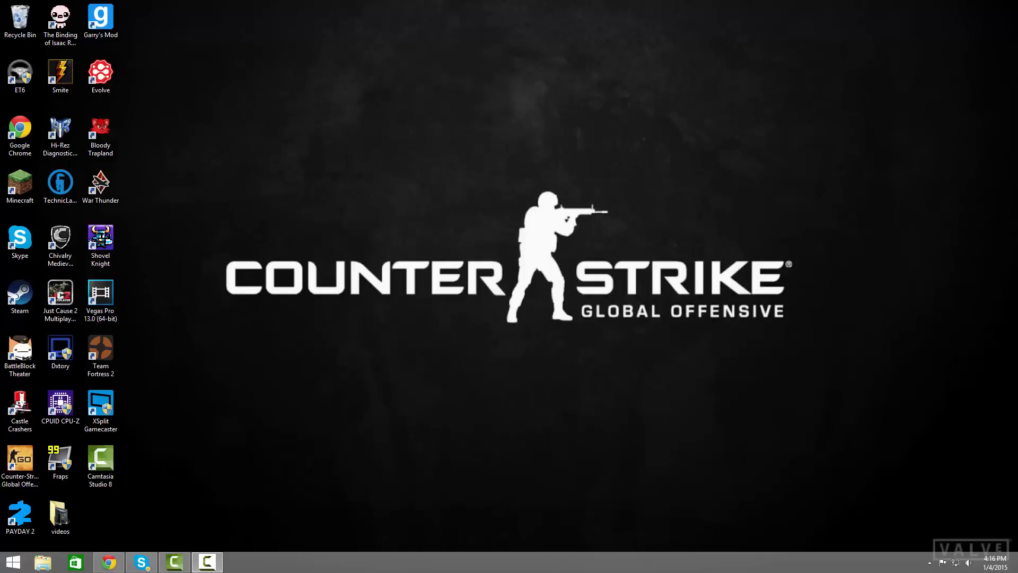
{"action": "mouse_move", "coordinate": [277, 228]}
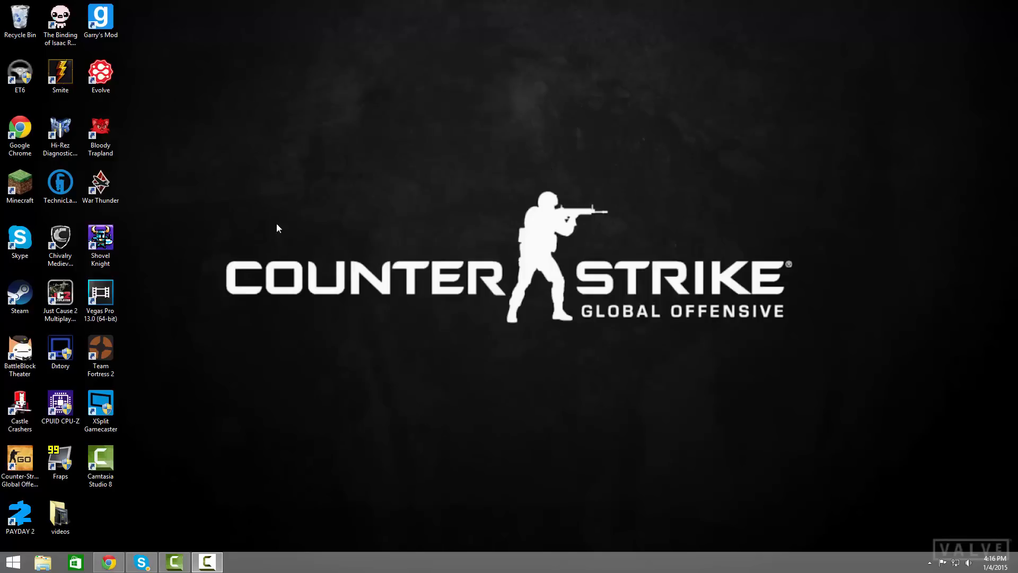
{"action": "mouse_move", "coordinate": [214, 199]}
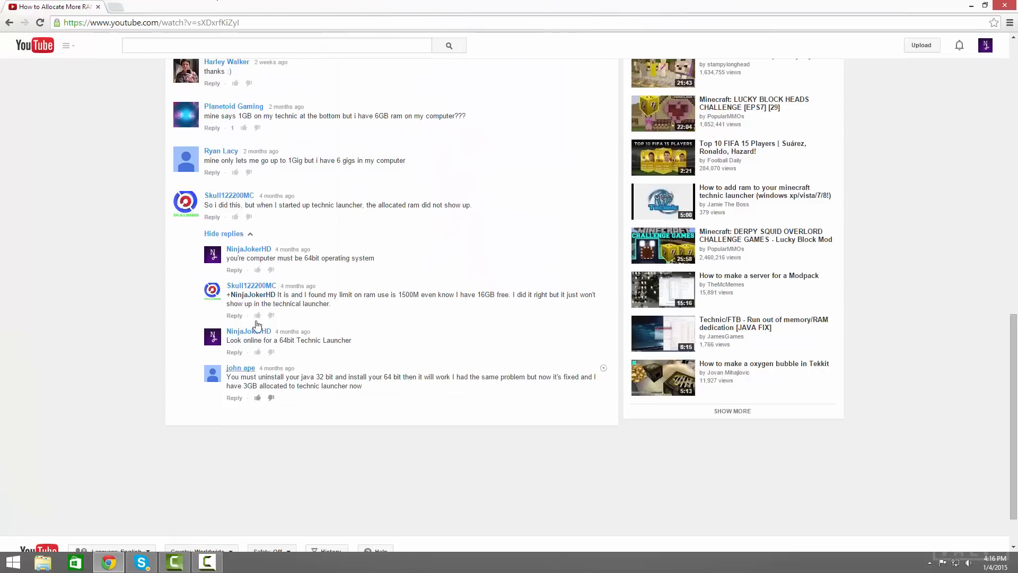
{"action": "scroll", "scroll_direction": "up", "scroll_amount": 3}
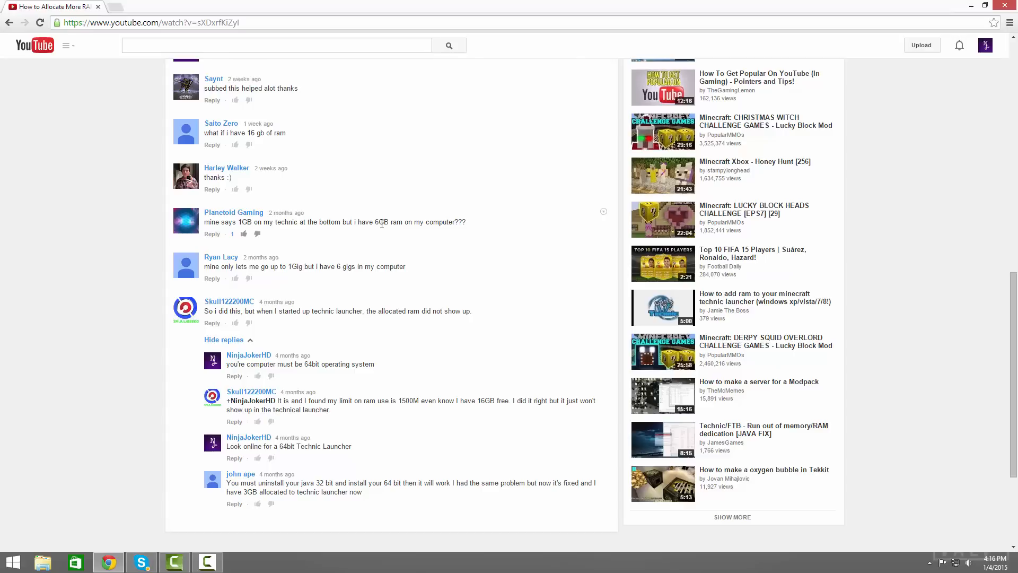
{"action": "mouse_move", "coordinate": [388, 251]}
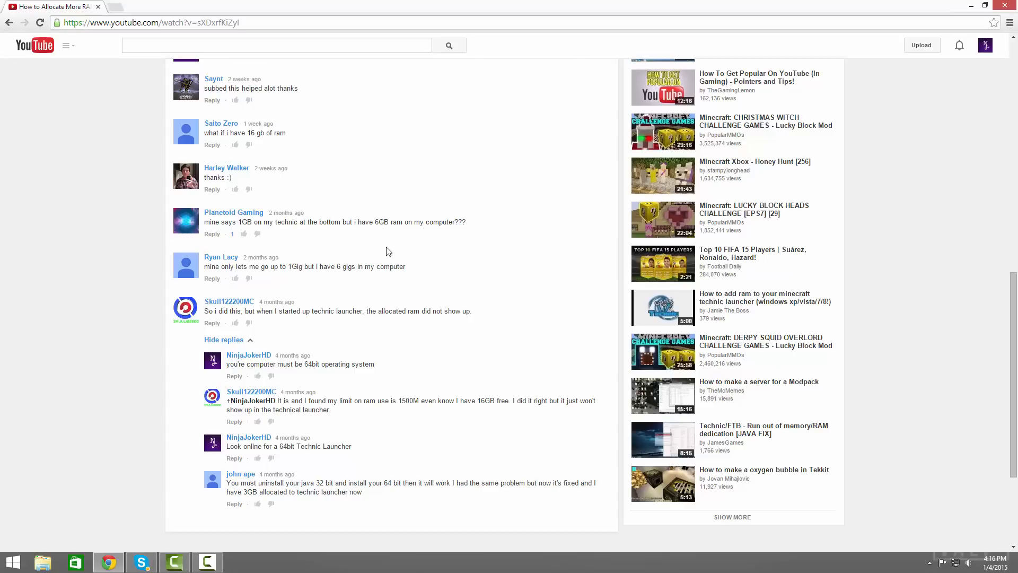
{"action": "mouse_move", "coordinate": [391, 246]}
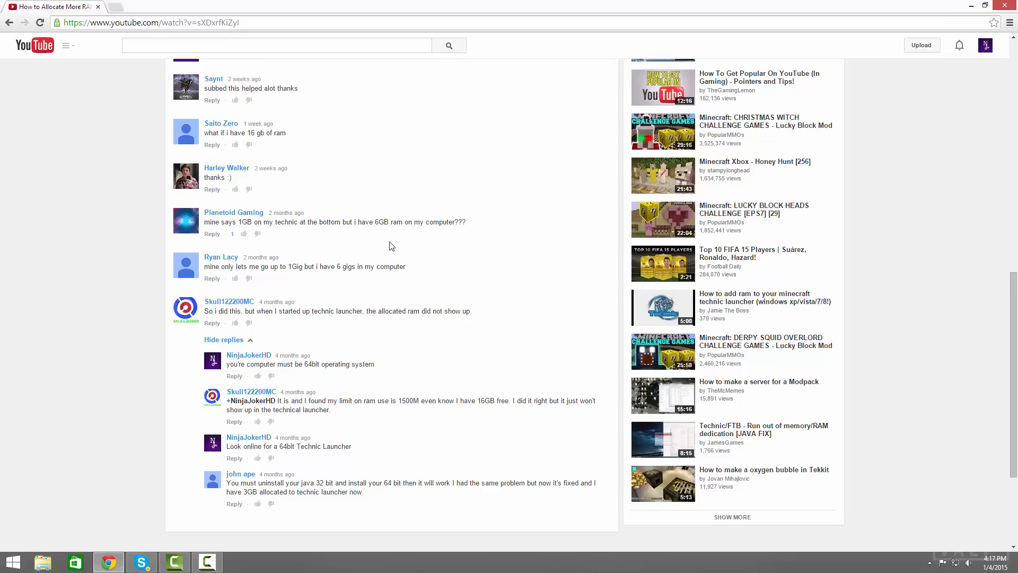
Step: Search Google for "java" in a new Chrome tab
{"action": "left_click", "coordinate": [127, 6]}
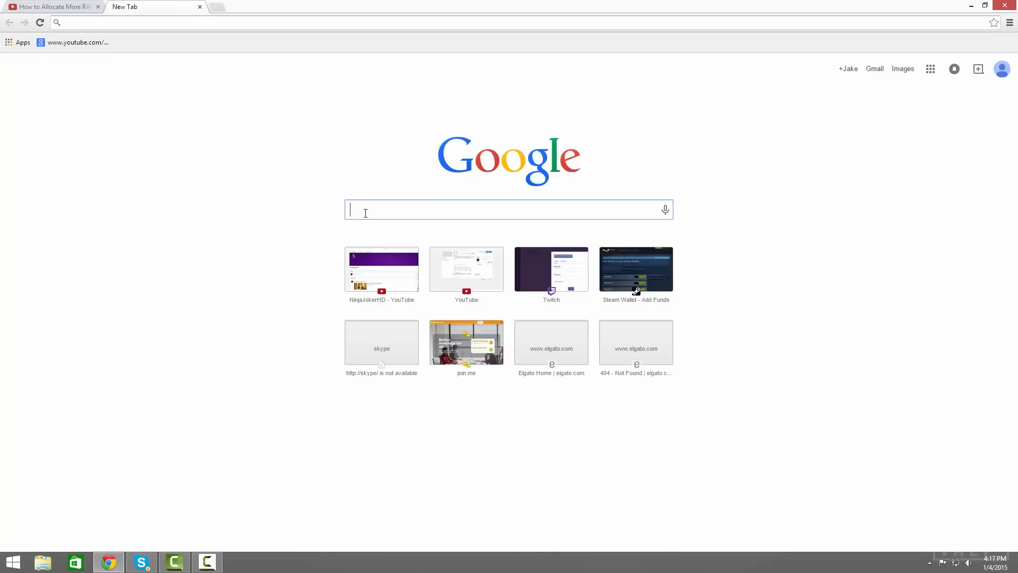
{"action": "type", "text": "java.com/en/download/"}
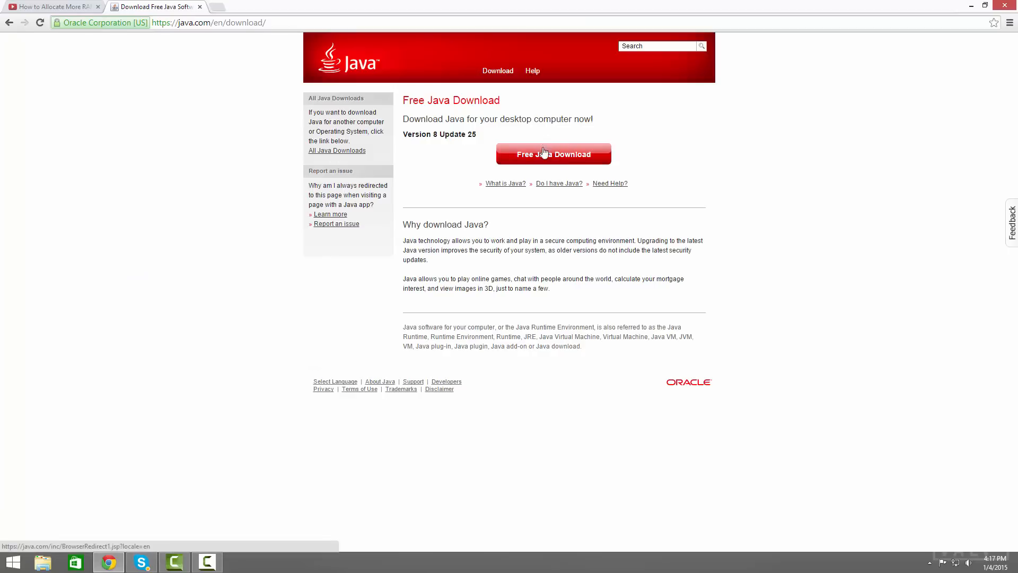
{"action": "mouse_move", "coordinate": [515, 118]}
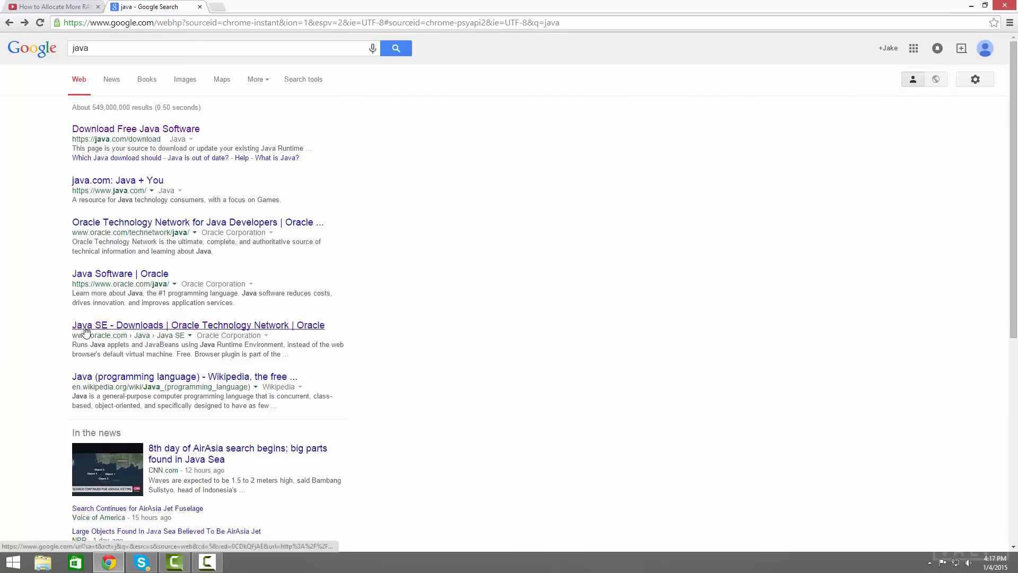
Step: Open Oracle's Java SE Downloads result and look over the JDK 8u25 listings
{"action": "left_click", "coordinate": [199, 324]}
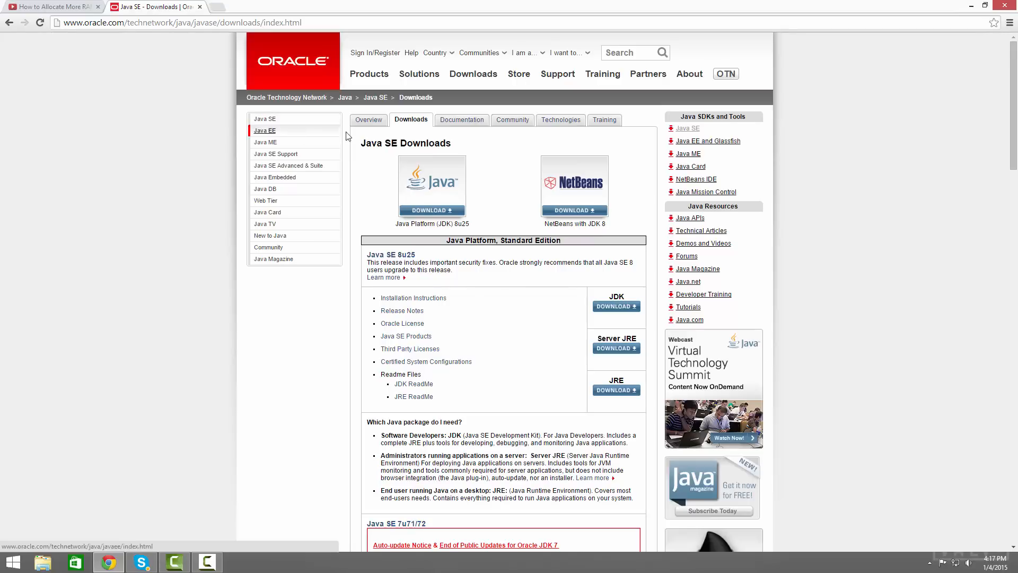
{"action": "scroll", "scroll_direction": "down", "scroll_amount": 3}
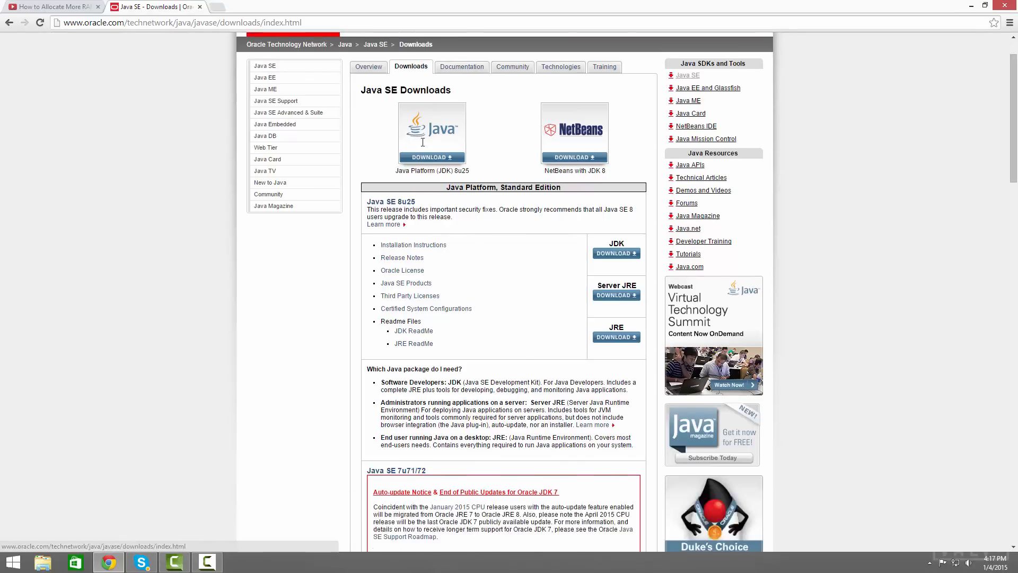
{"action": "scroll", "scroll_direction": "down", "scroll_amount": 3}
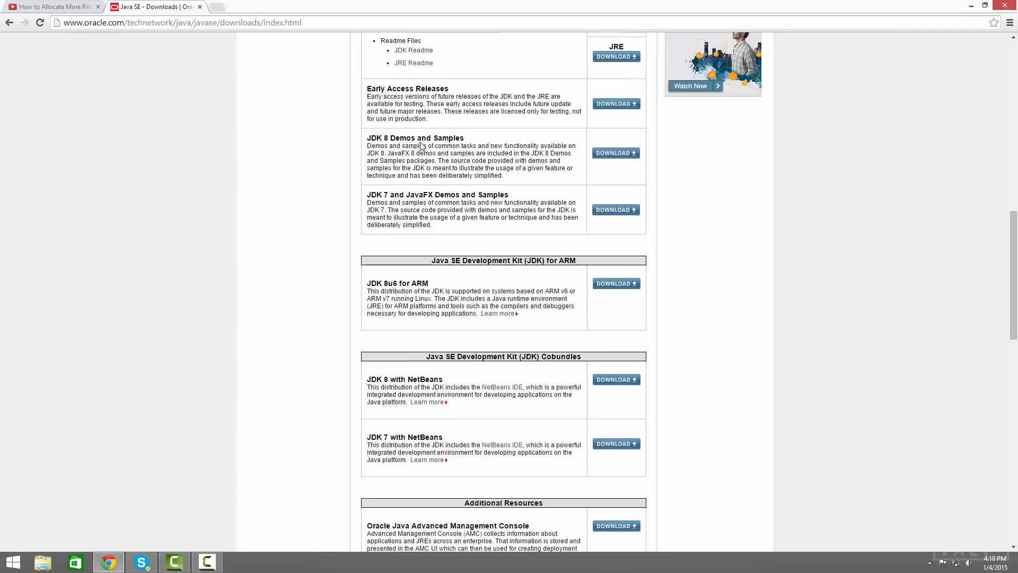
{"action": "scroll", "scroll_direction": "down", "scroll_amount": 3}
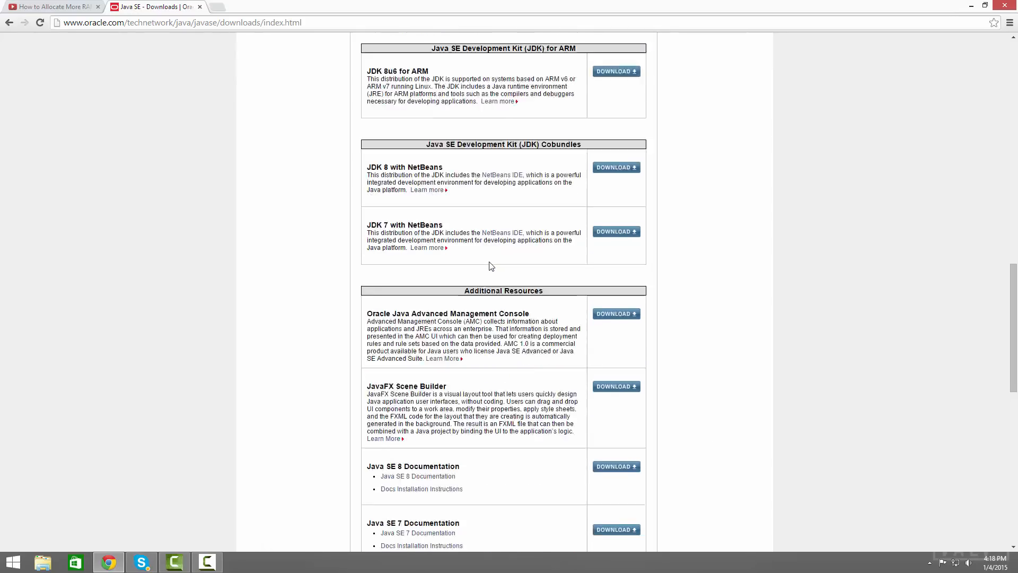
{"action": "scroll", "scroll_direction": "up", "scroll_amount": 3}
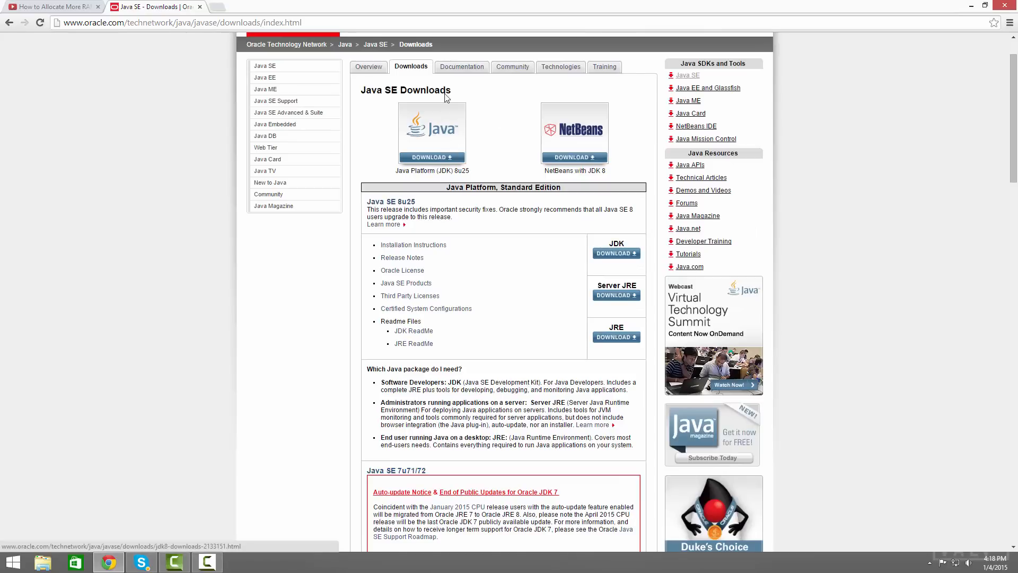
{"action": "mouse_move", "coordinate": [444, 140]}
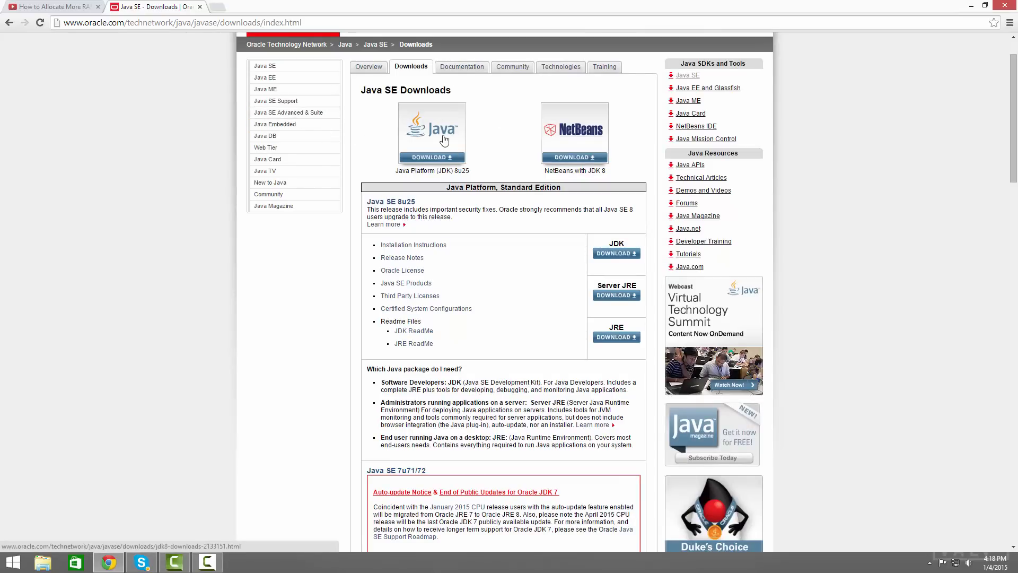
{"action": "mouse_move", "coordinate": [424, 144]}
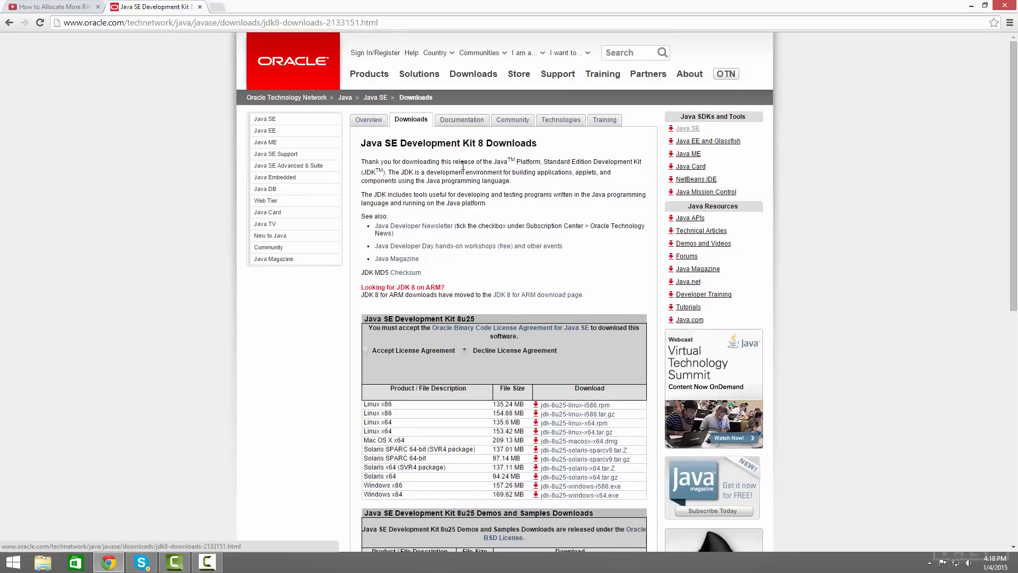
Step: Accept the JDK 8u25 license agreement and minimise Chrome to the desktop
{"action": "scroll", "scroll_direction": "down", "scroll_amount": 3}
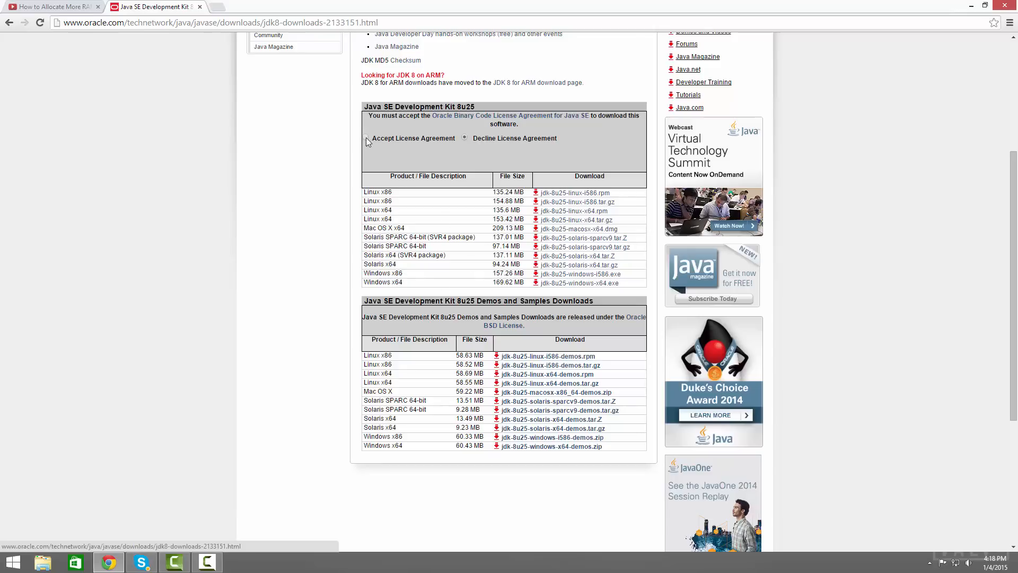
{"action": "left_click", "coordinate": [368, 138]}
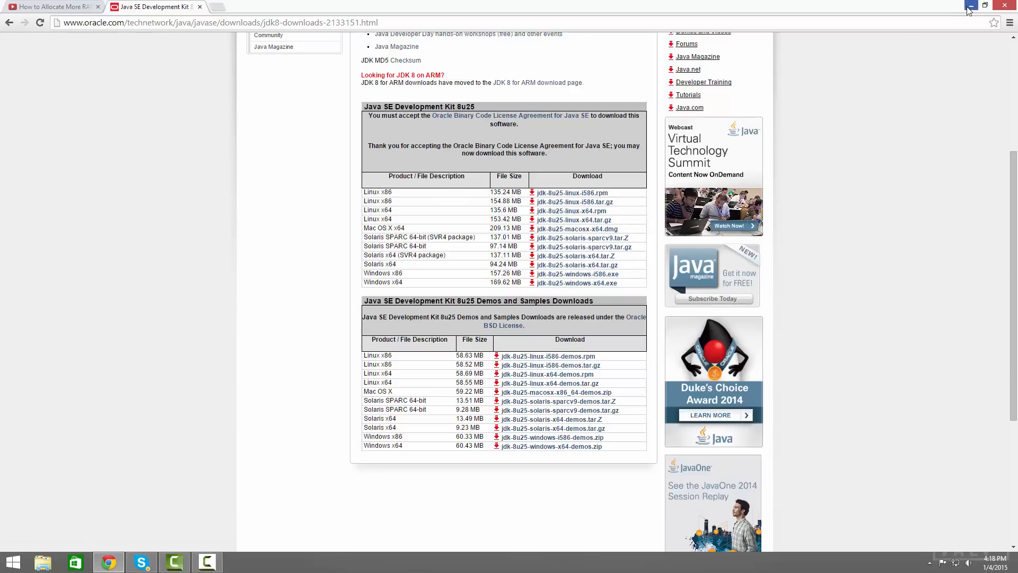
{"action": "left_click", "coordinate": [967, 7]}
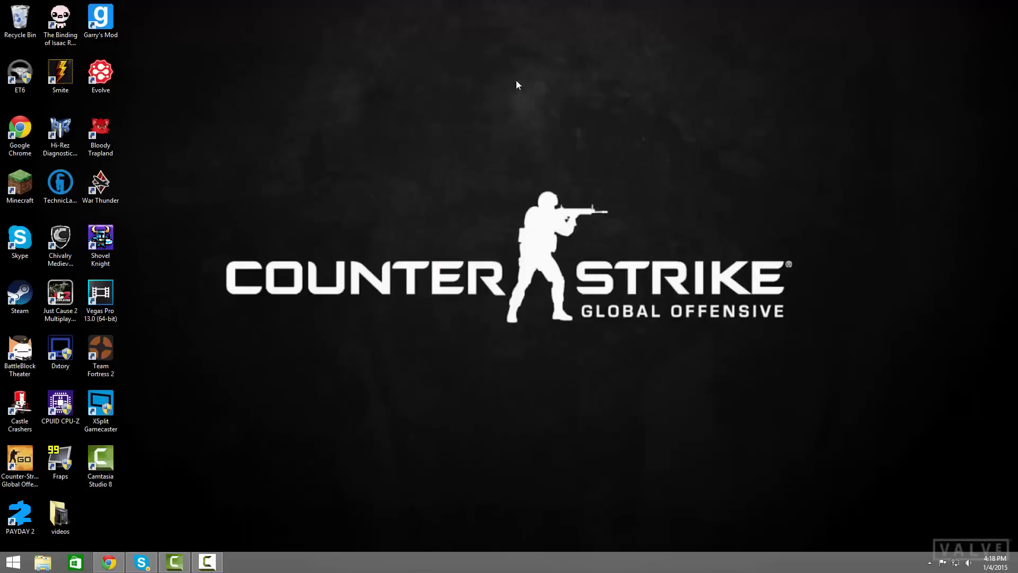
{"action": "mouse_move", "coordinate": [163, 509]}
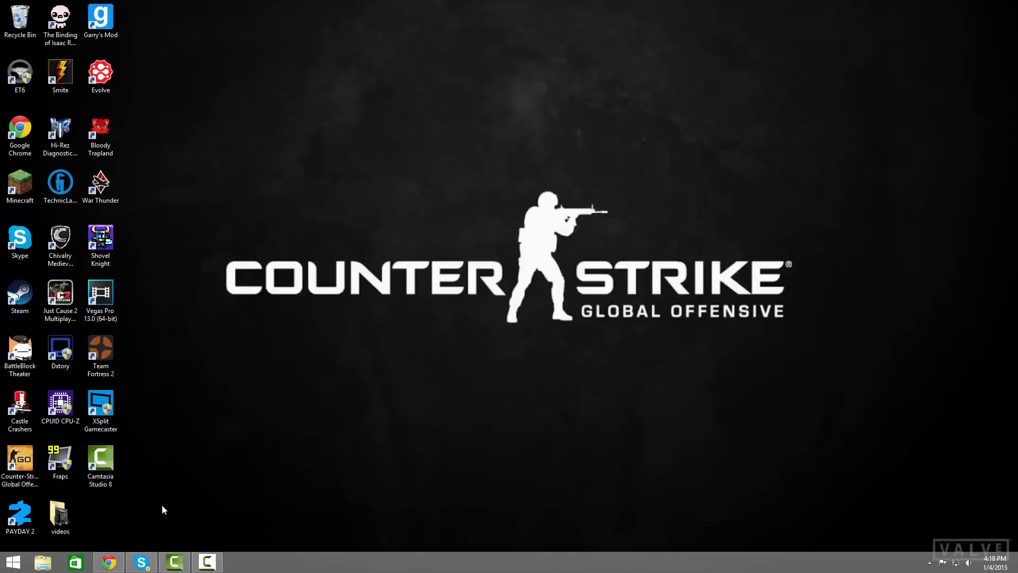
Step: Launch Minecraft from its desktop shortcut to reach the launcher's News page
{"action": "left_click", "coordinate": [19, 181]}
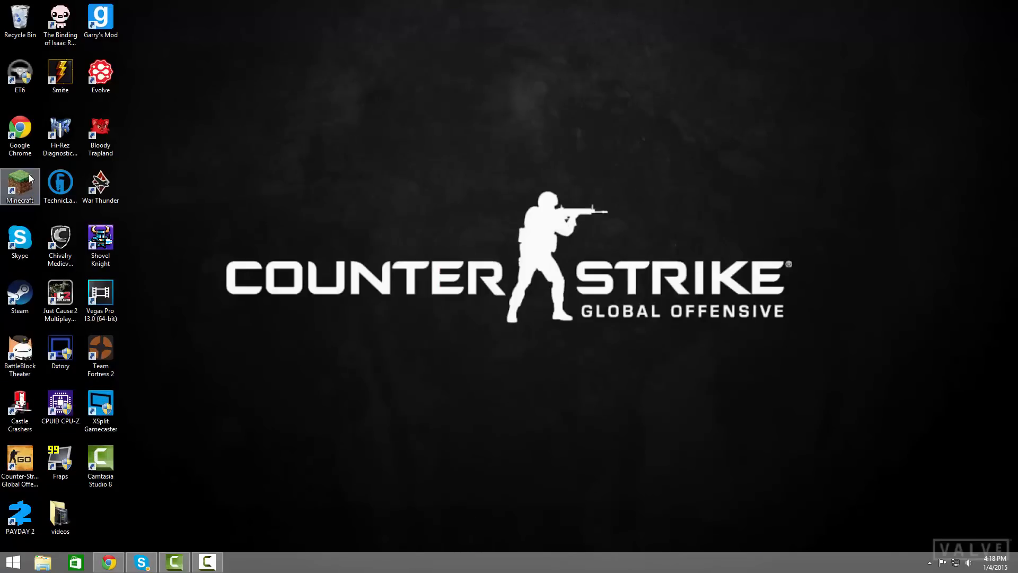
{"action": "mouse_move", "coordinate": [19, 181]}
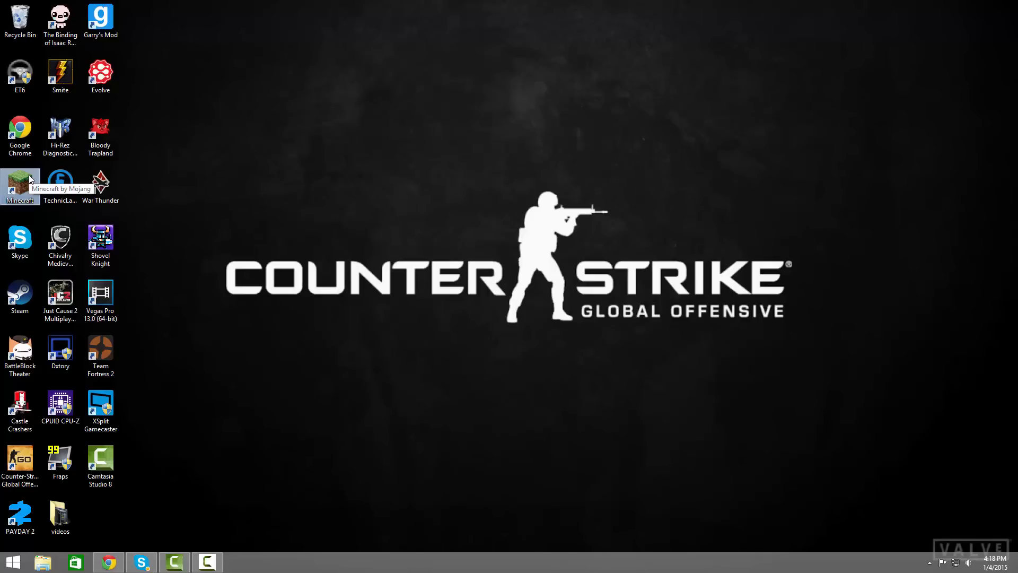
{"action": "double_click", "coordinate": [19, 184]}
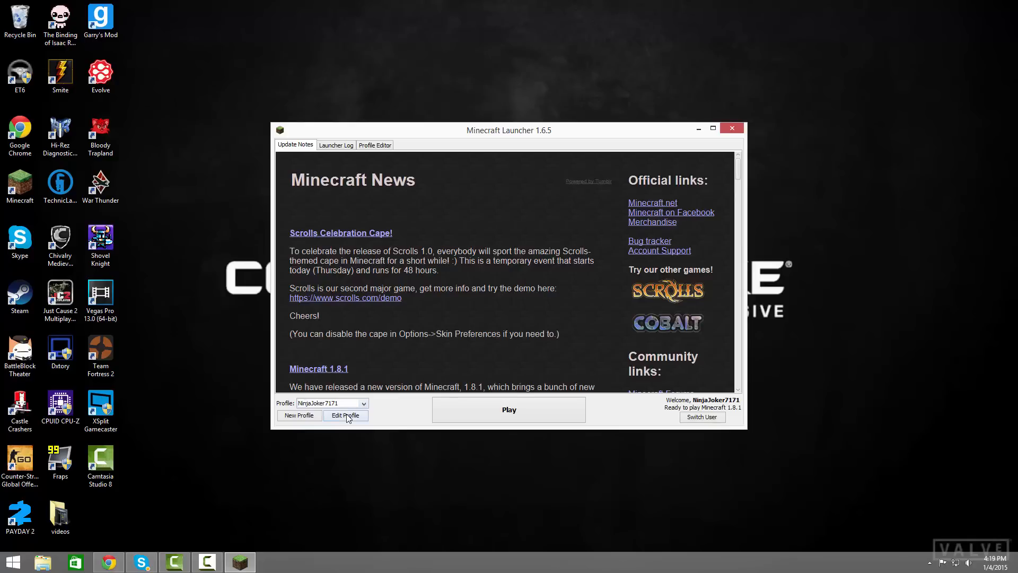
Step: Edit and save the NinjaJoker7171 profile, then close Minecraft Launcher
{"action": "left_click", "coordinate": [346, 415]}
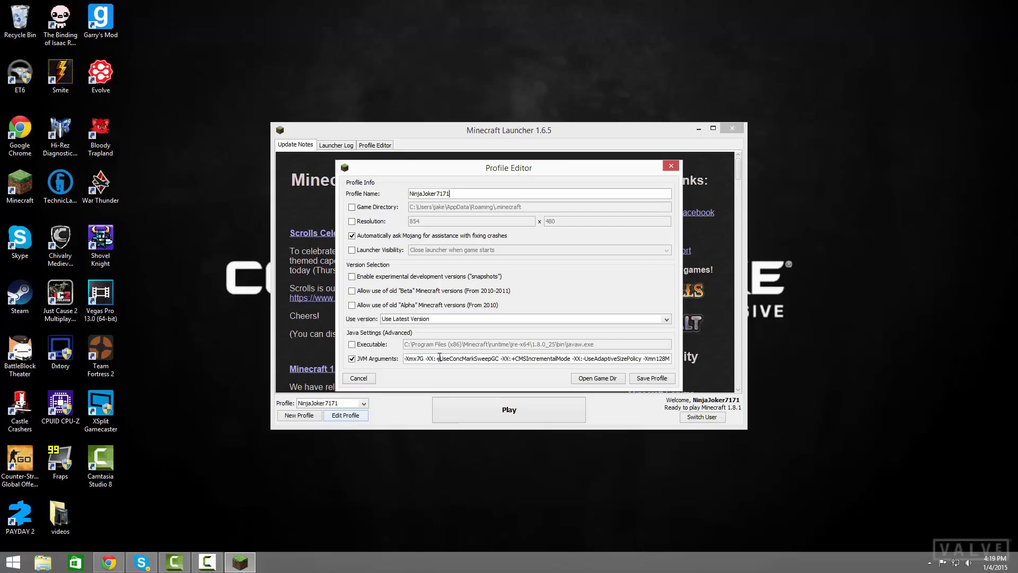
{"action": "mouse_move", "coordinate": [418, 370]}
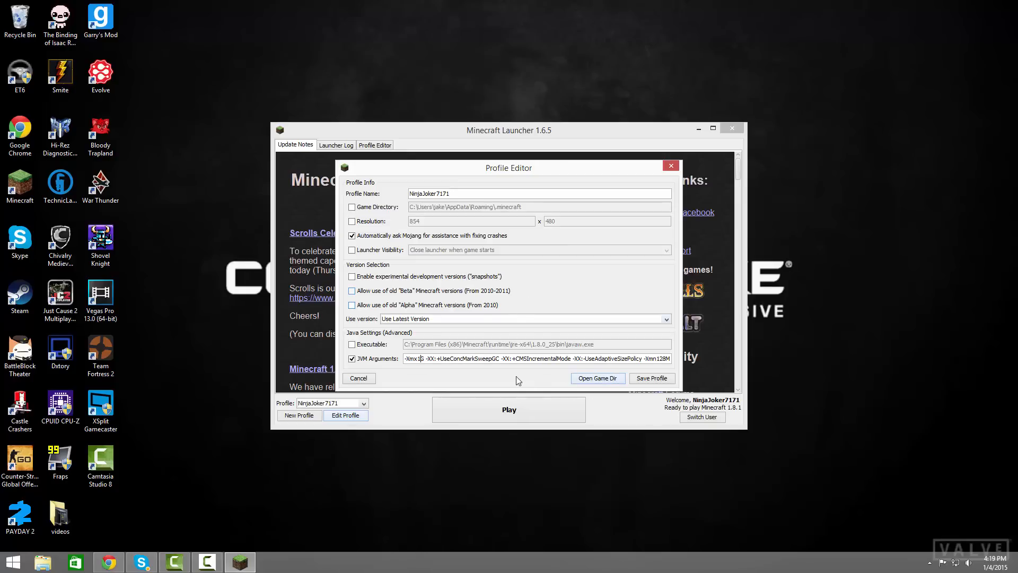
{"action": "mouse_move", "coordinate": [424, 369]}
{"action": "type", "text": "2"}
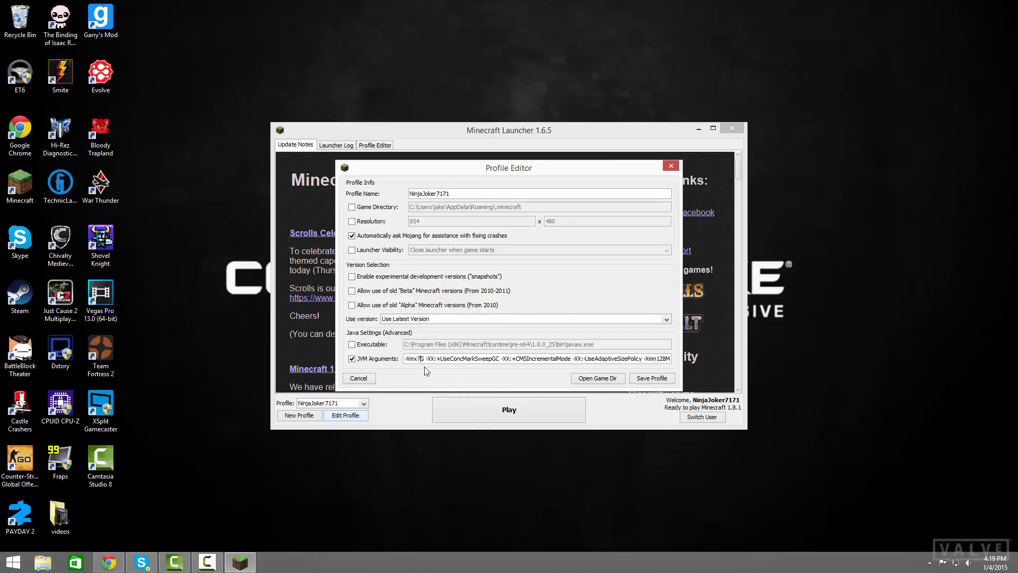
{"action": "left_click", "coordinate": [358, 377]}
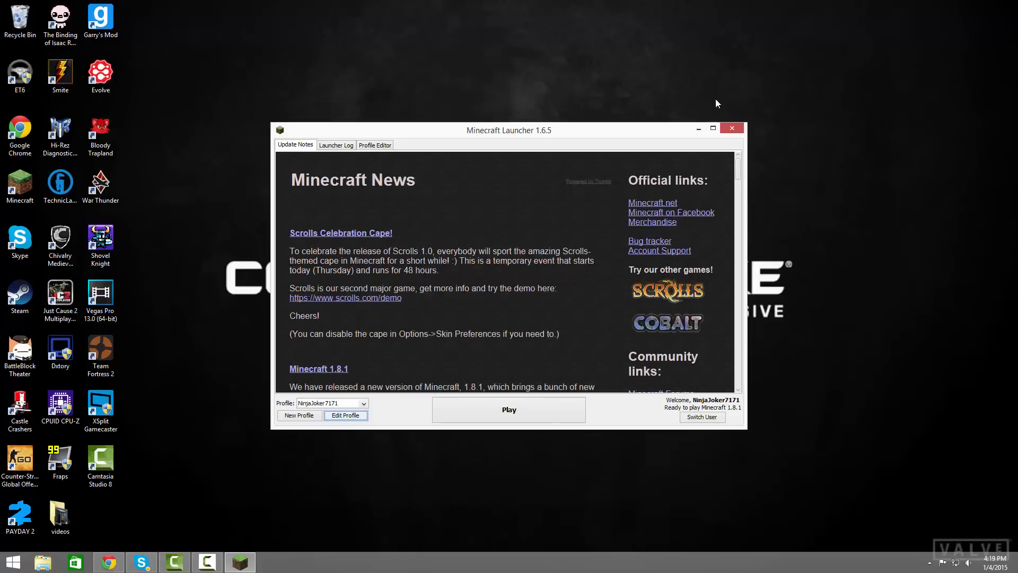
{"action": "left_click", "coordinate": [732, 128]}
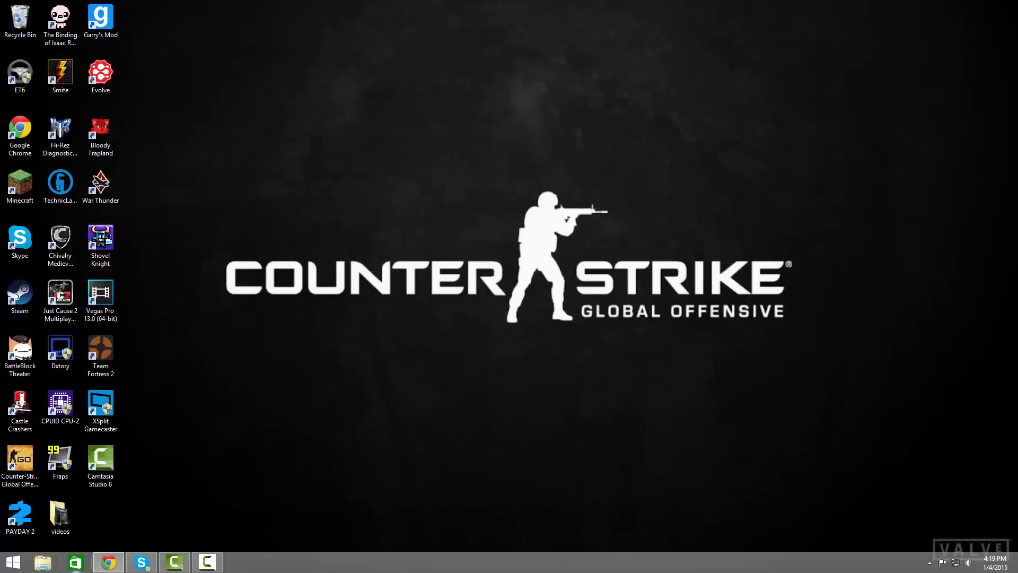
Step: View Local Disk (C:)'s space in its Properties from This PC, then dismiss it
{"action": "left_click", "coordinate": [43, 561]}
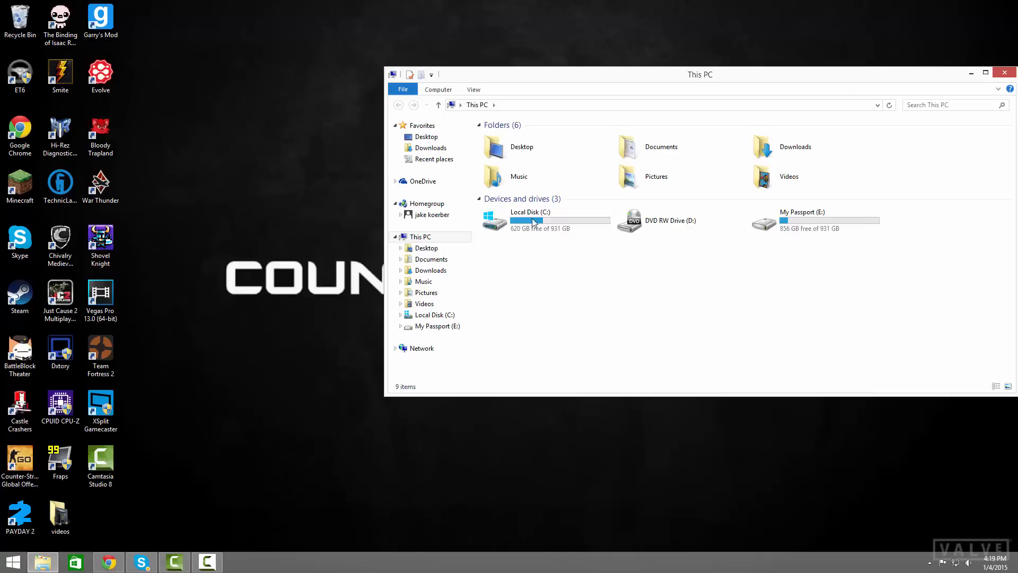
{"action": "right_click", "coordinate": [529, 221]}
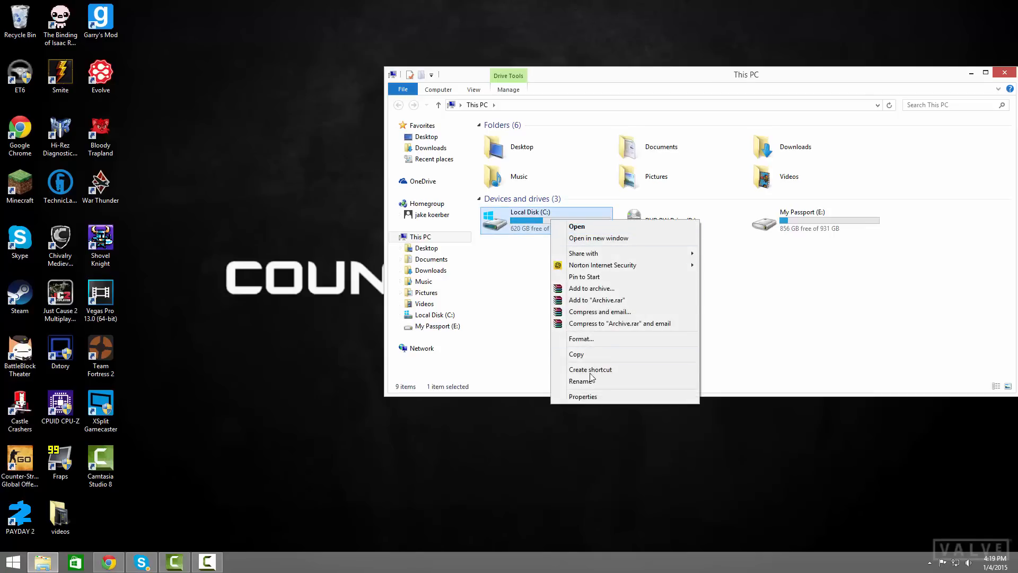
{"action": "left_click", "coordinate": [582, 395]}
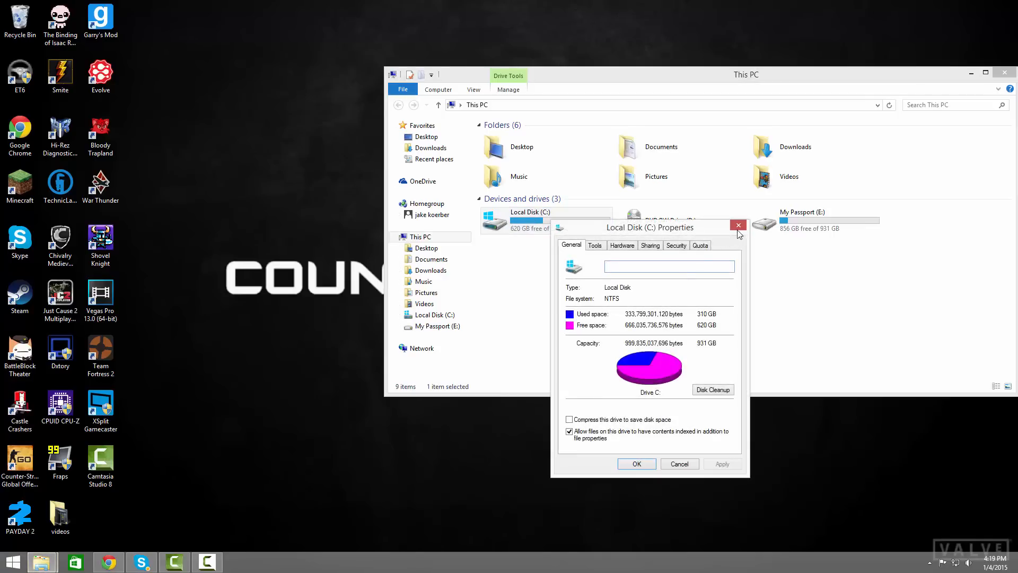
{"action": "left_click", "coordinate": [738, 225]}
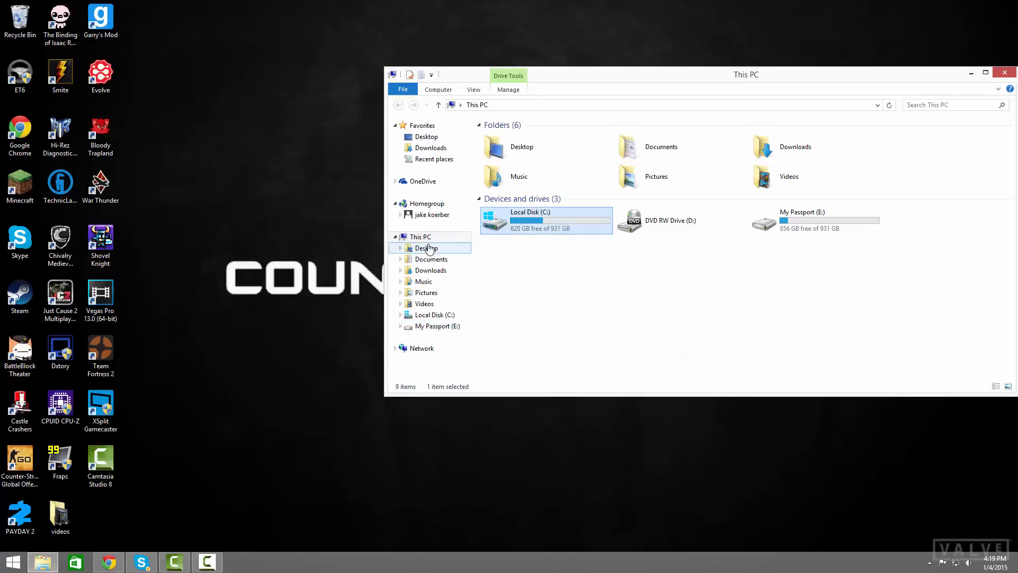
Step: Bring up the computer's System information from This PC's Properties
{"action": "right_click", "coordinate": [420, 236]}
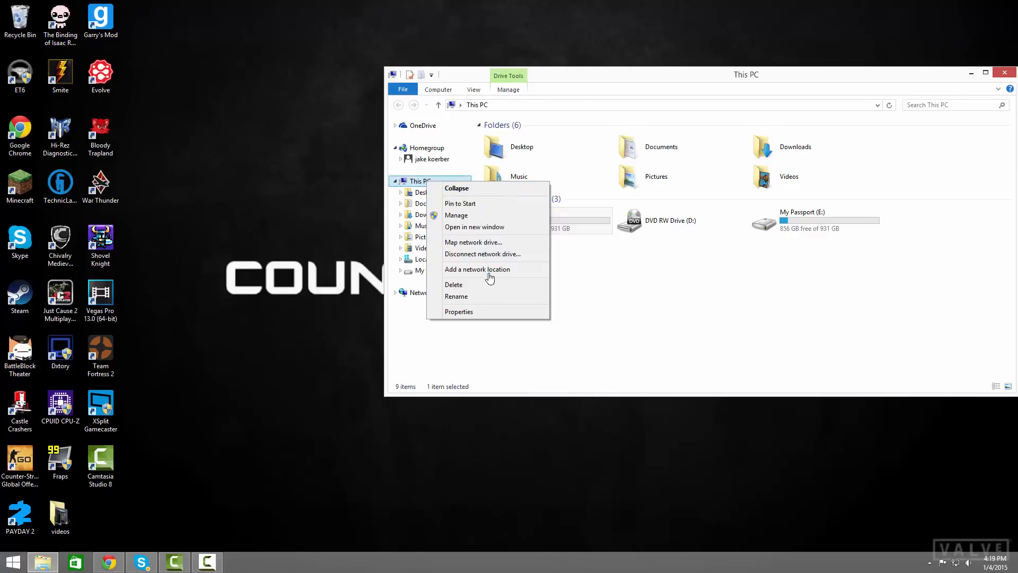
{"action": "left_click", "coordinate": [458, 312]}
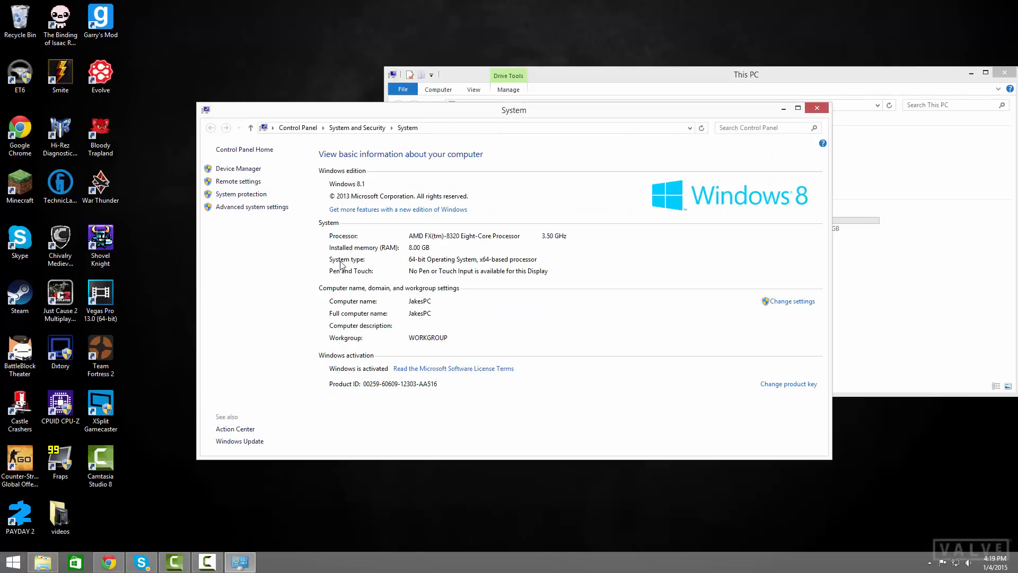
{"action": "mouse_move", "coordinate": [410, 252]}
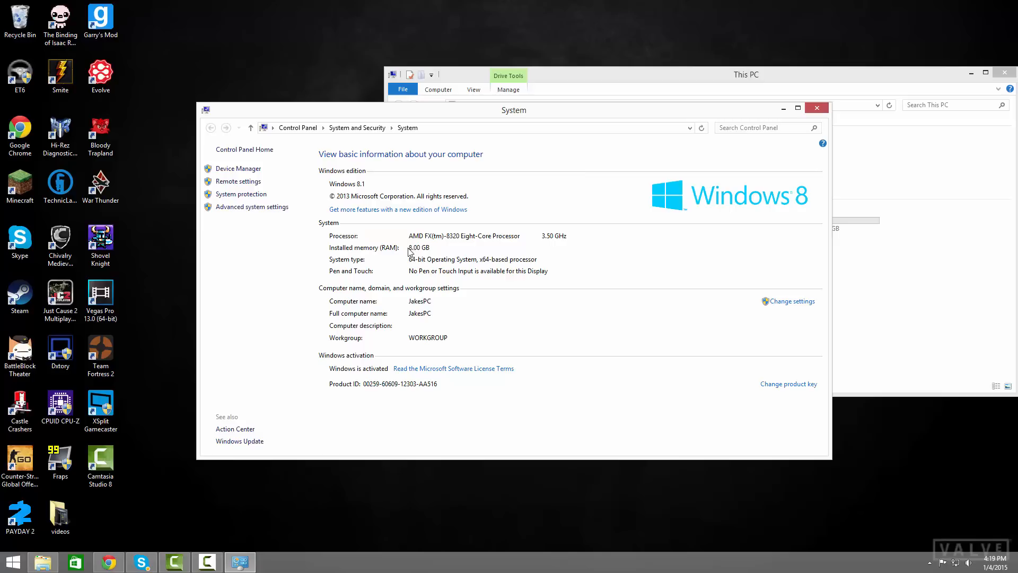
{"action": "mouse_move", "coordinate": [365, 282]}
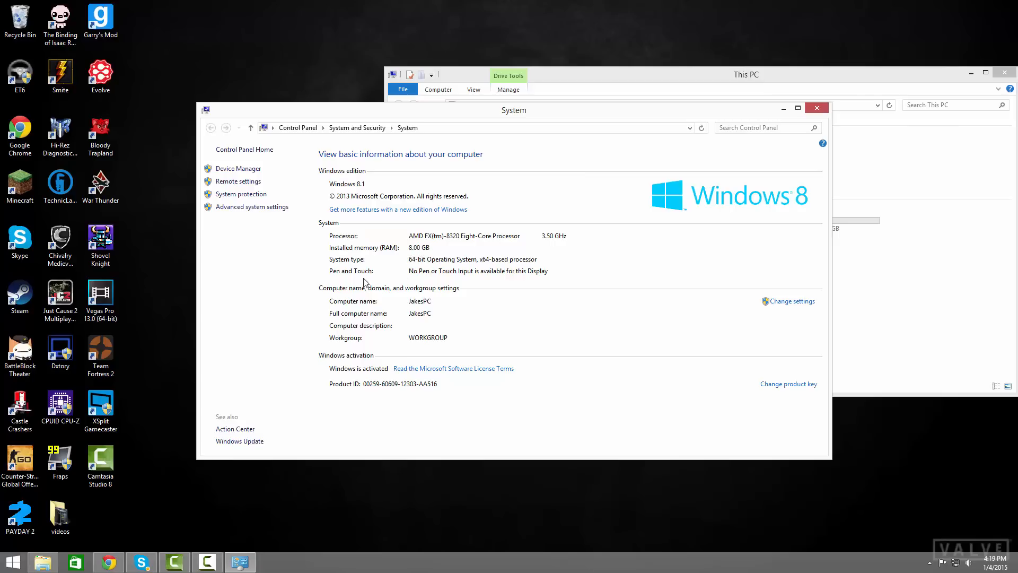
{"action": "mouse_move", "coordinate": [507, 263]}
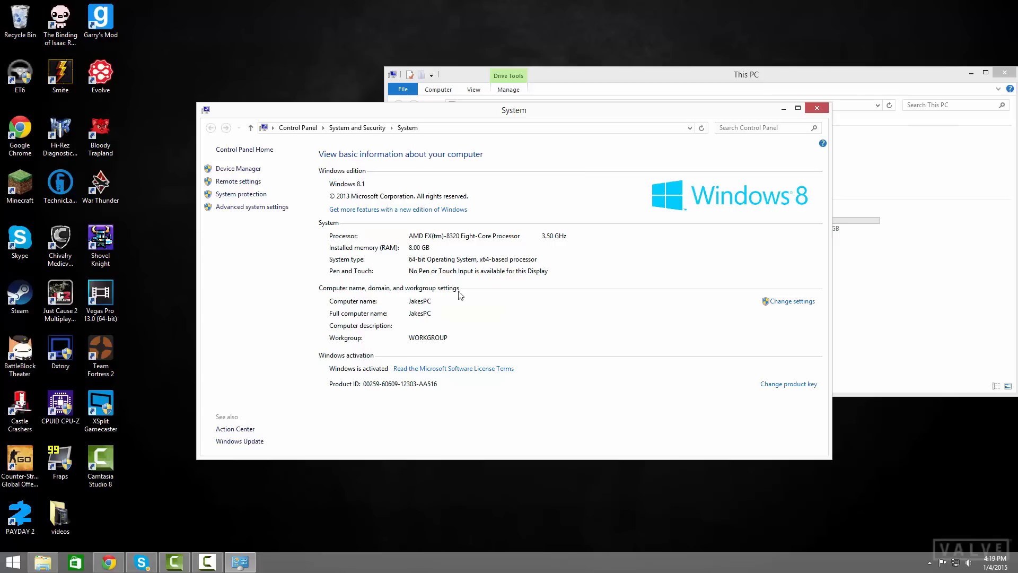
{"action": "mouse_move", "coordinate": [499, 268]}
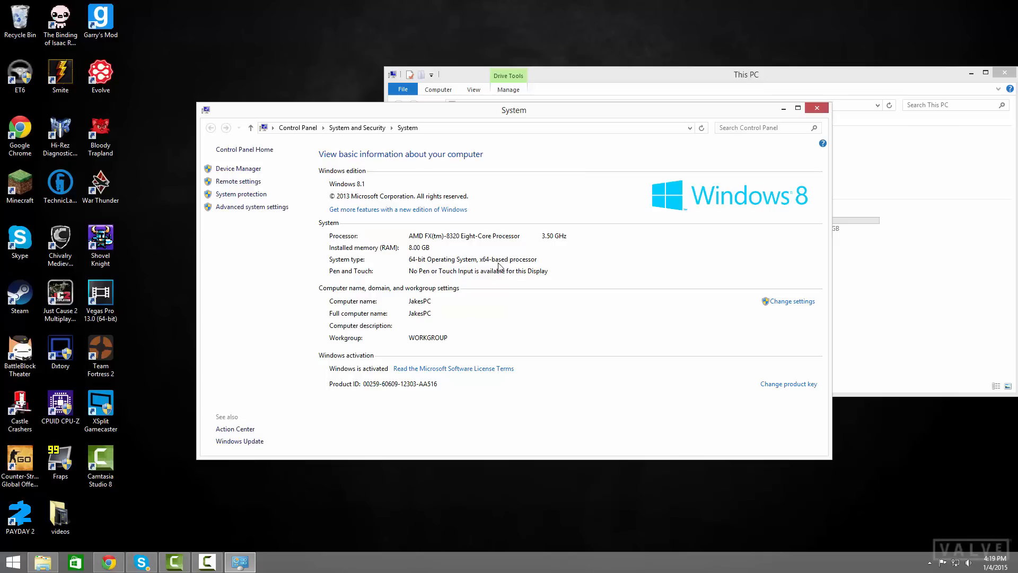
{"action": "mouse_move", "coordinate": [455, 392]}
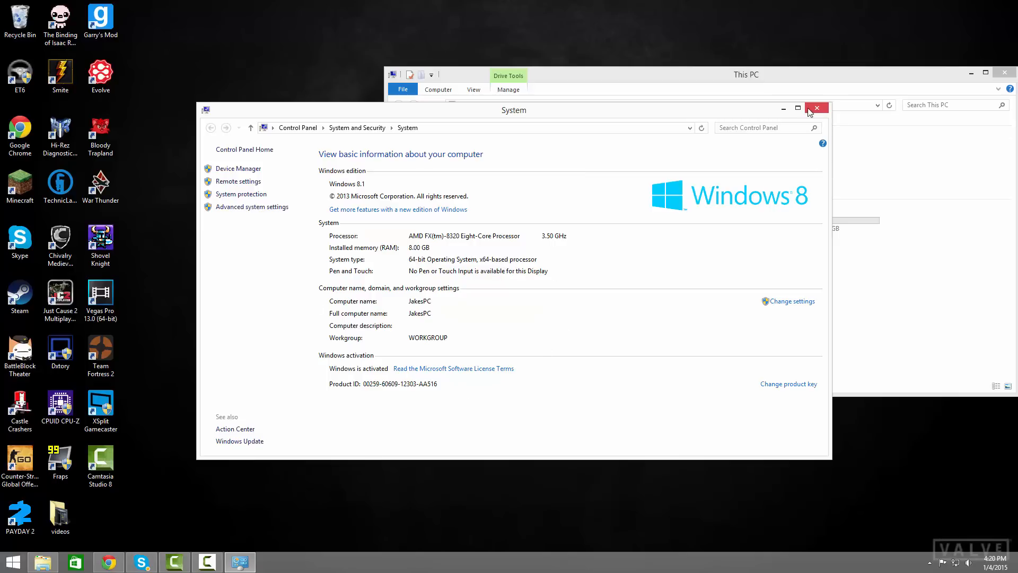
Step: Note the 8.00 GB installed RAM and close the System window
{"action": "left_click", "coordinate": [815, 108]}
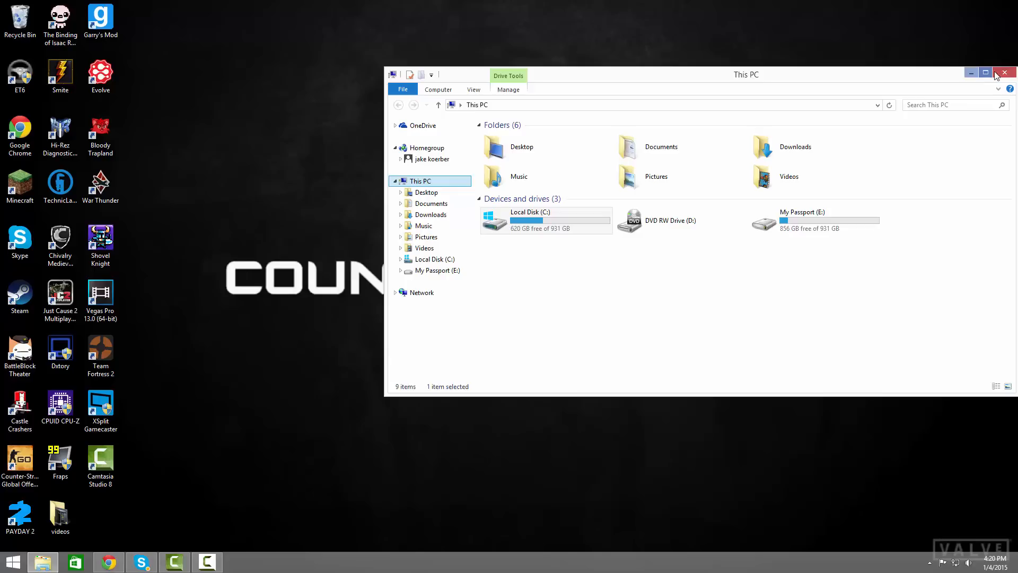
Step: Close File Explorer and start Technic Launcher from its desktop shortcut
{"action": "left_click", "coordinate": [1005, 72]}
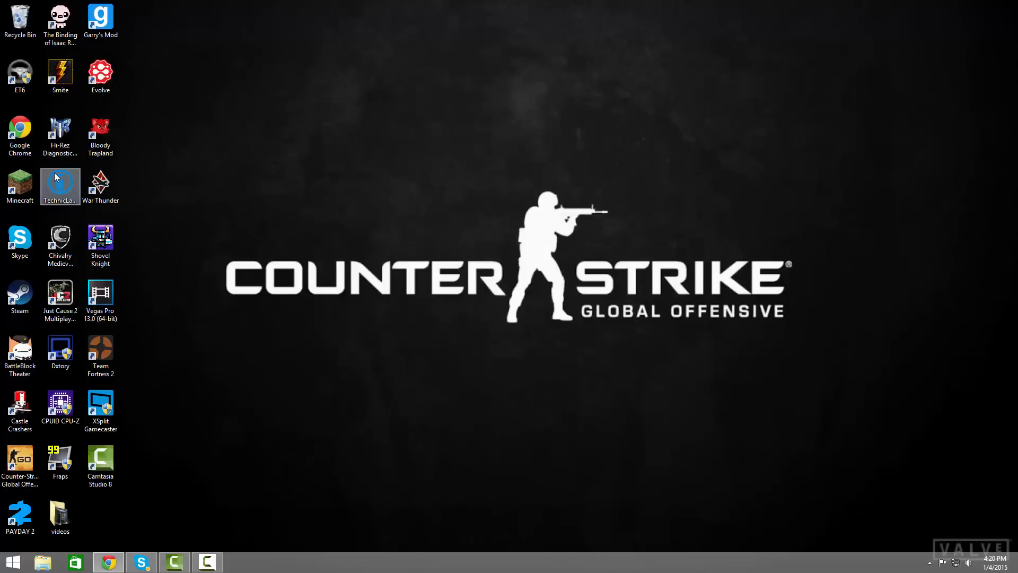
{"action": "double_click", "coordinate": [59, 187]}
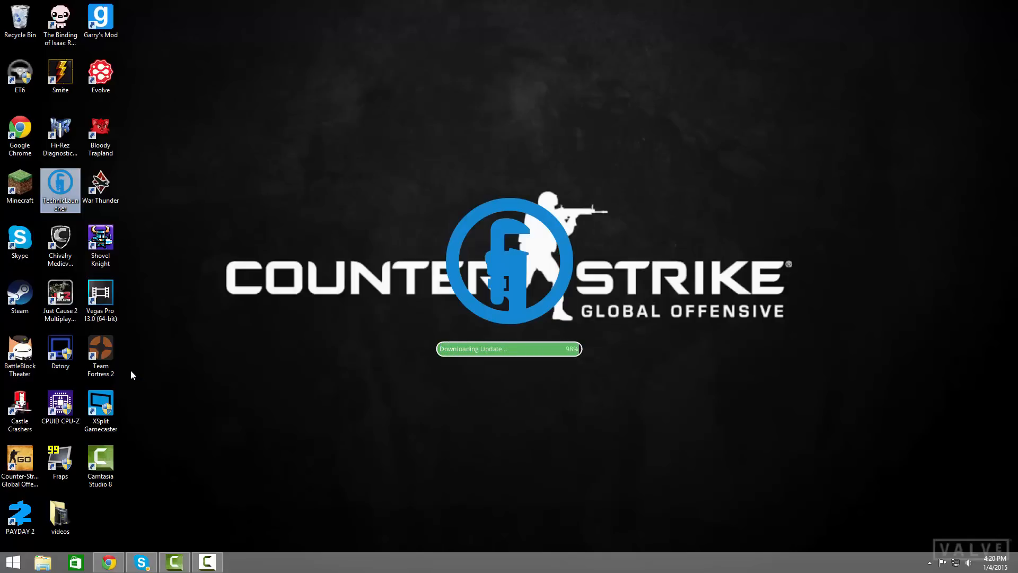
{"action": "mouse_move", "coordinate": [612, 399]}
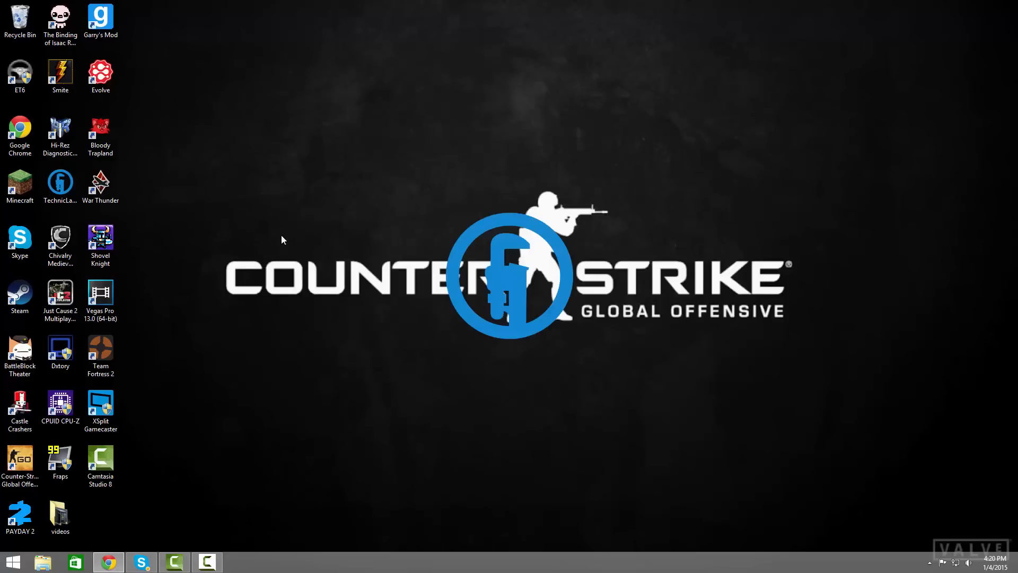
{"action": "mouse_move", "coordinate": [473, 330]}
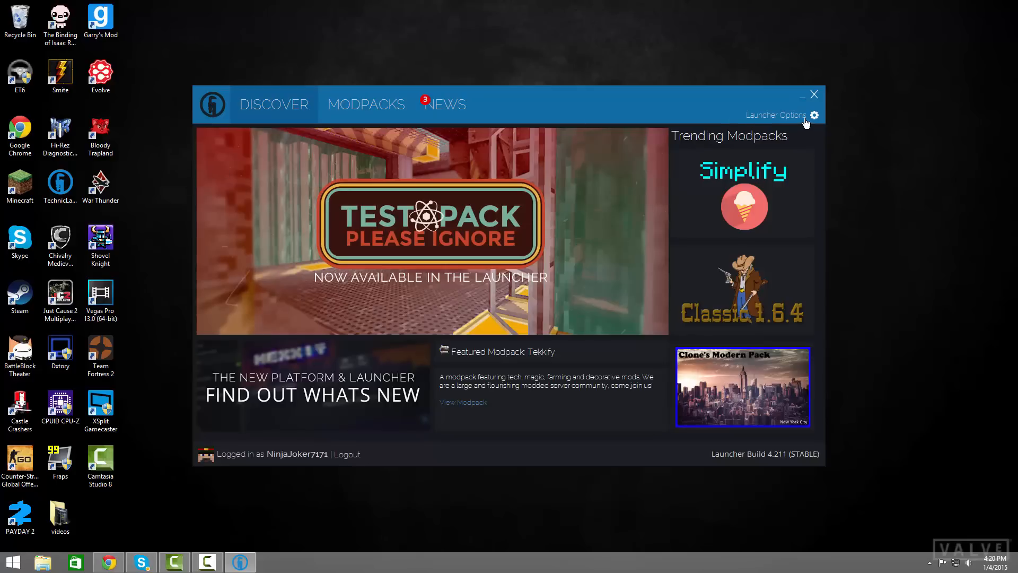
Step: Set Technic Launcher's Java memory to 7 GB in Launcher Options, check About and General Settings, and close
{"action": "left_click", "coordinate": [805, 114]}
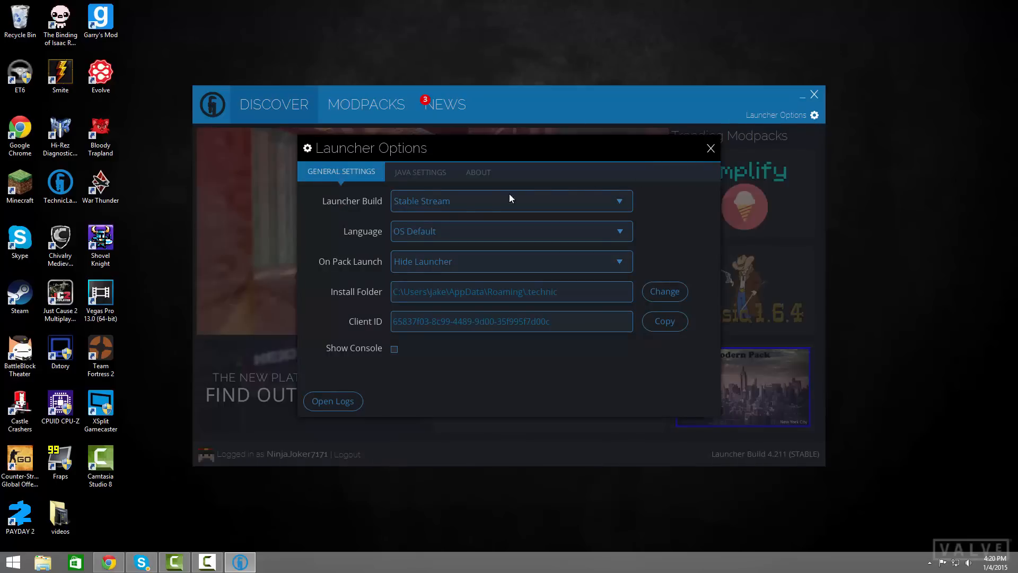
{"action": "left_click", "coordinate": [420, 172]}
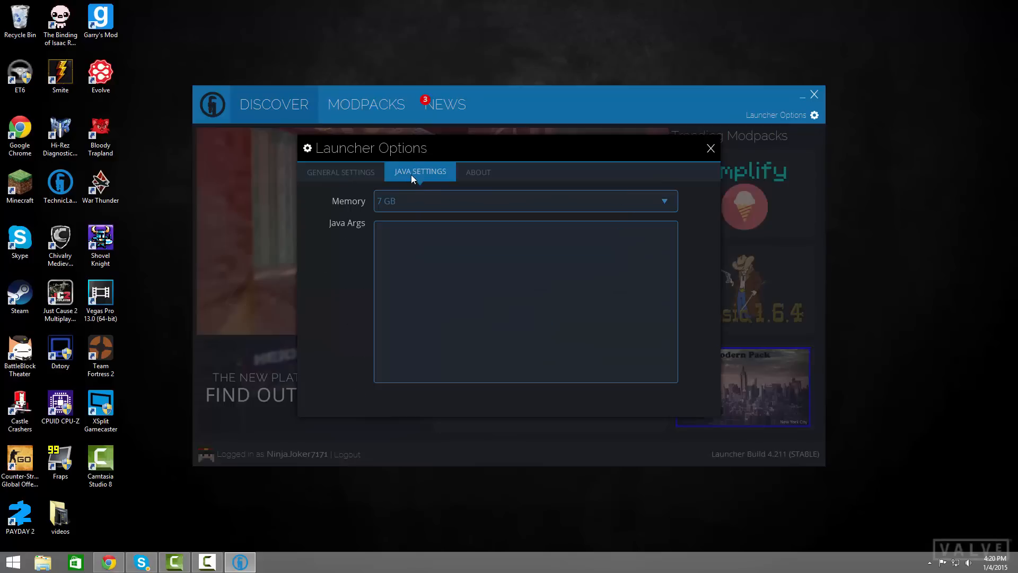
{"action": "left_click", "coordinate": [664, 201]}
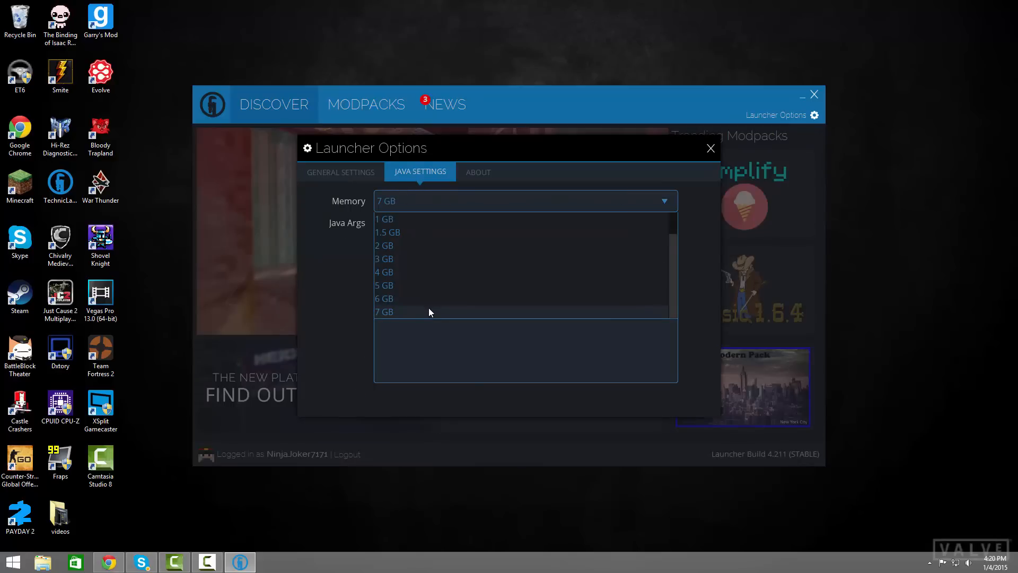
{"action": "left_click", "coordinate": [479, 172]}
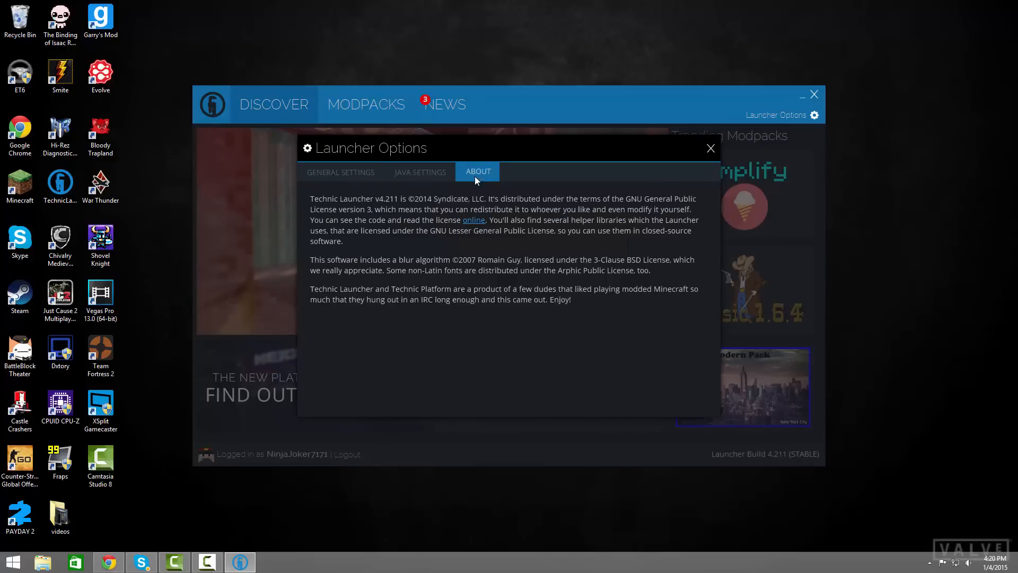
{"action": "left_click", "coordinate": [341, 172]}
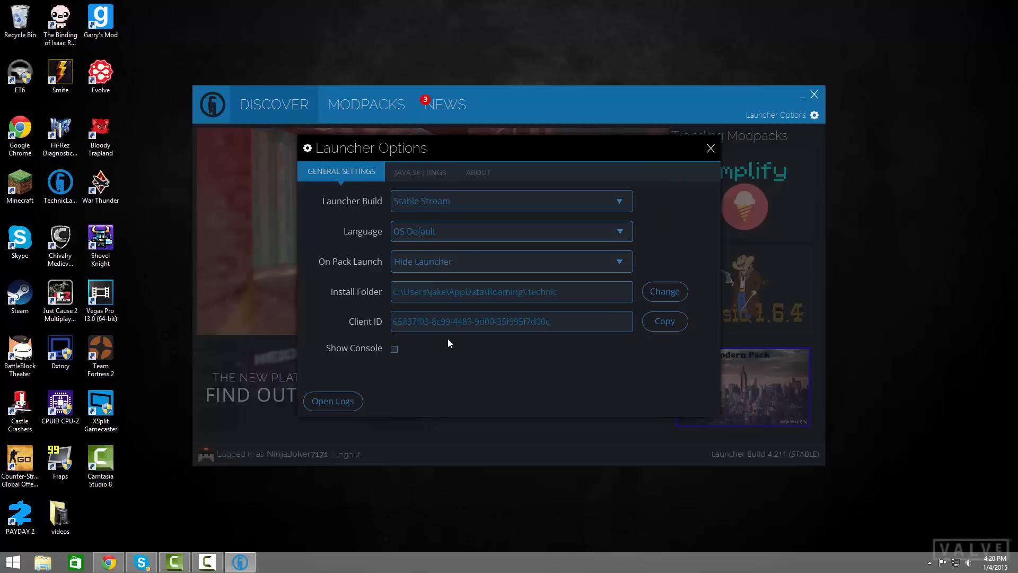
{"action": "left_click", "coordinate": [710, 148]}
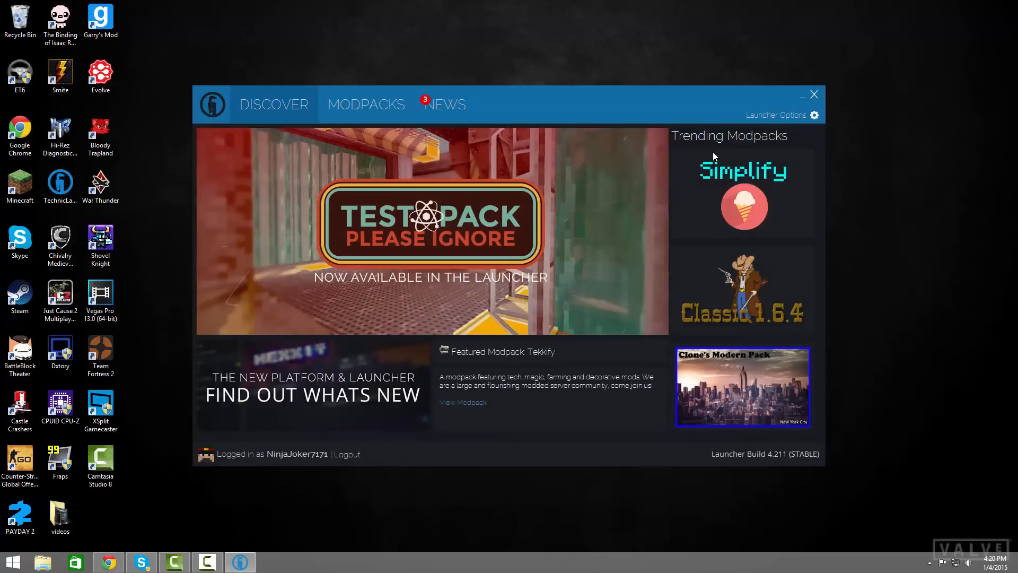
{"action": "mouse_move", "coordinate": [742, 192]}
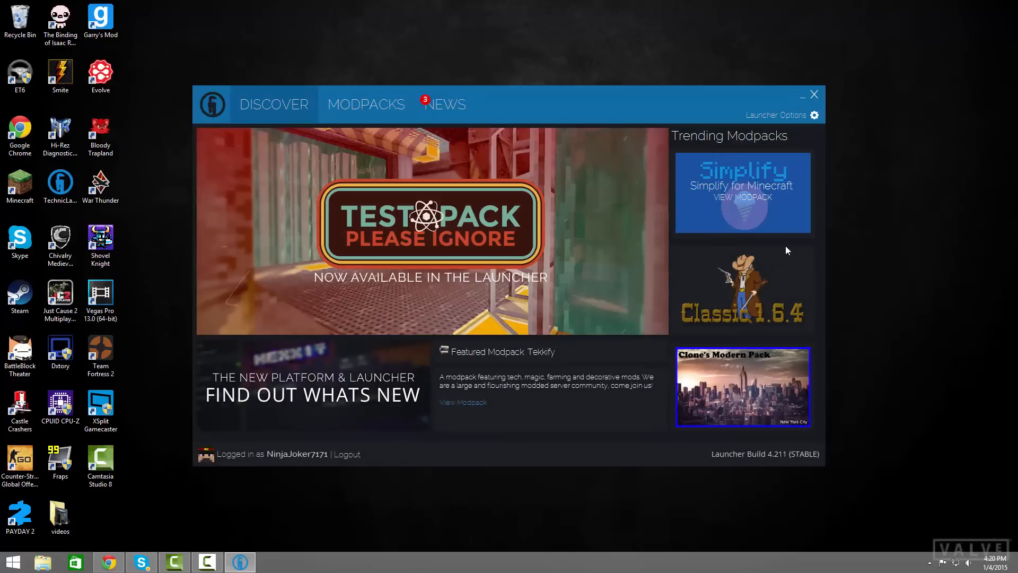